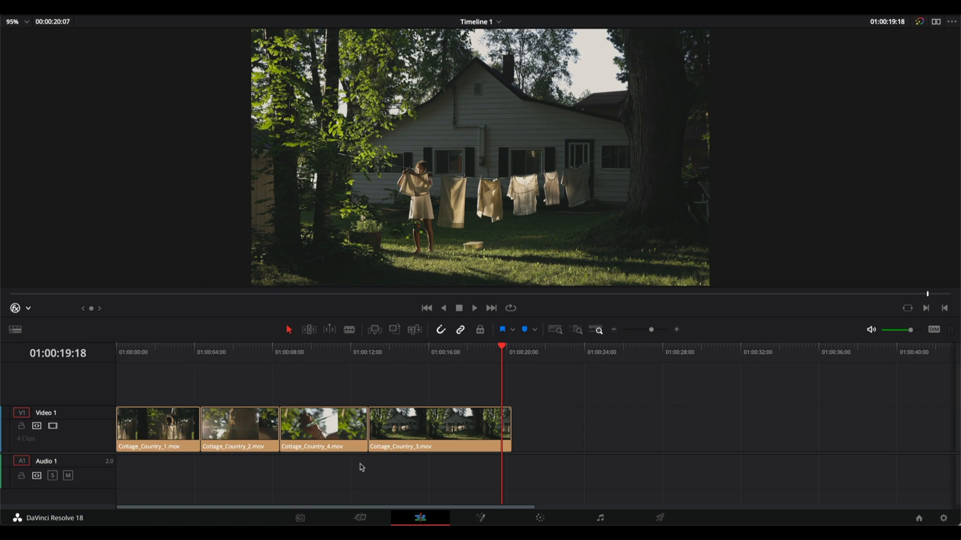
mouse_move(442, 379)
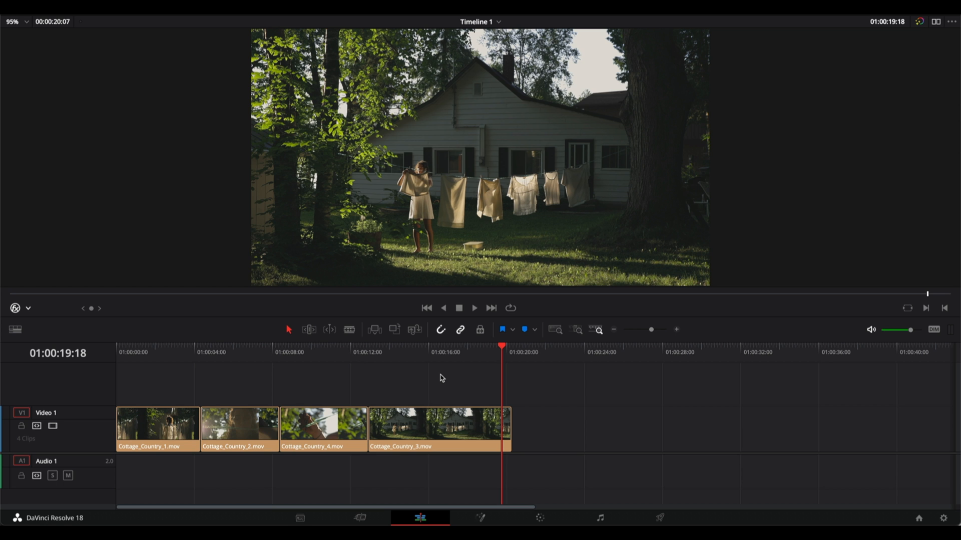
mouse_move(661, 504)
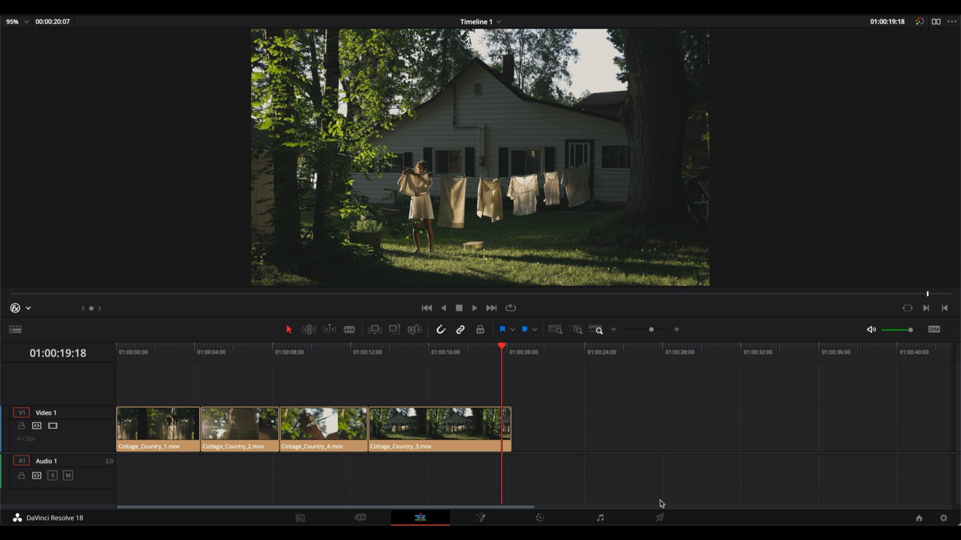
- Switch to the Deliver page to show the BG_Video H.264 QuickTime render settings
click(659, 518)
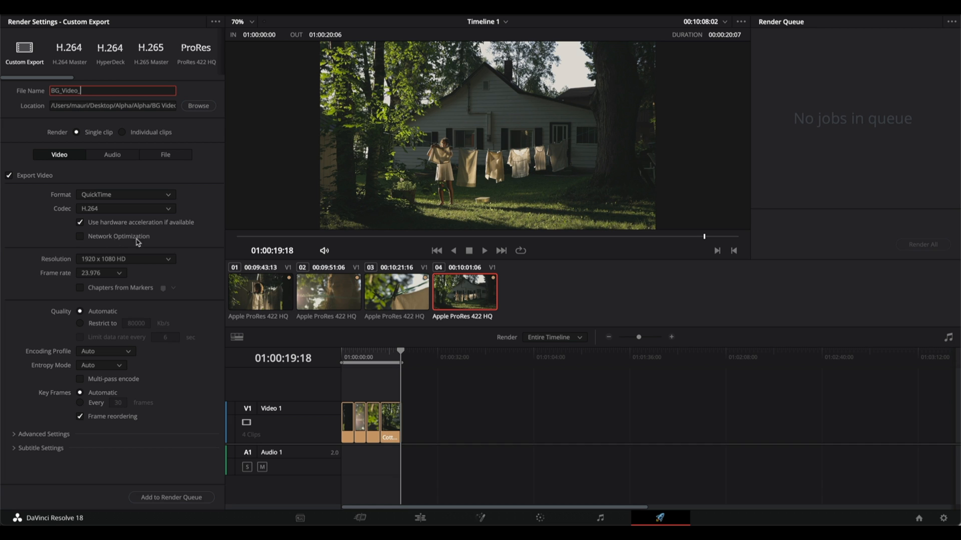
mouse_move(162, 280)
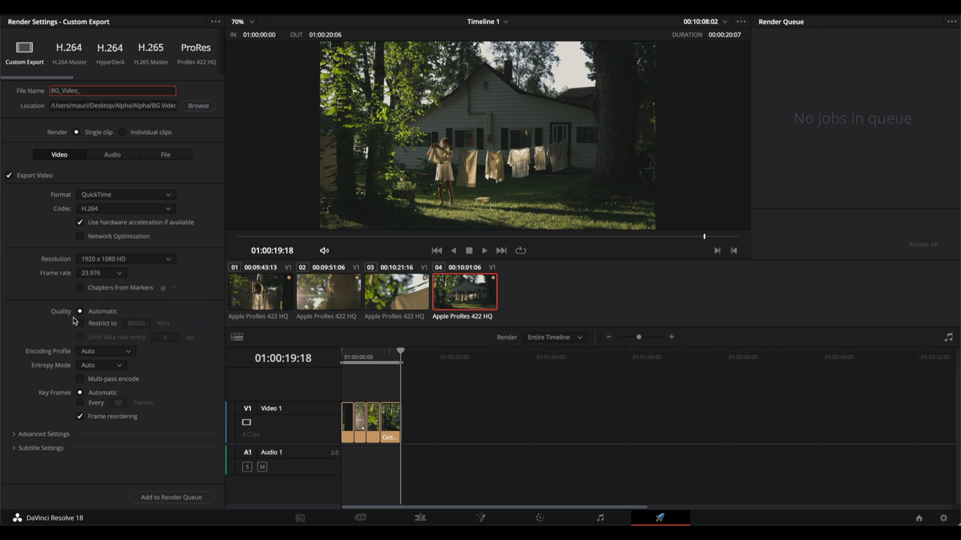
mouse_move(92, 351)
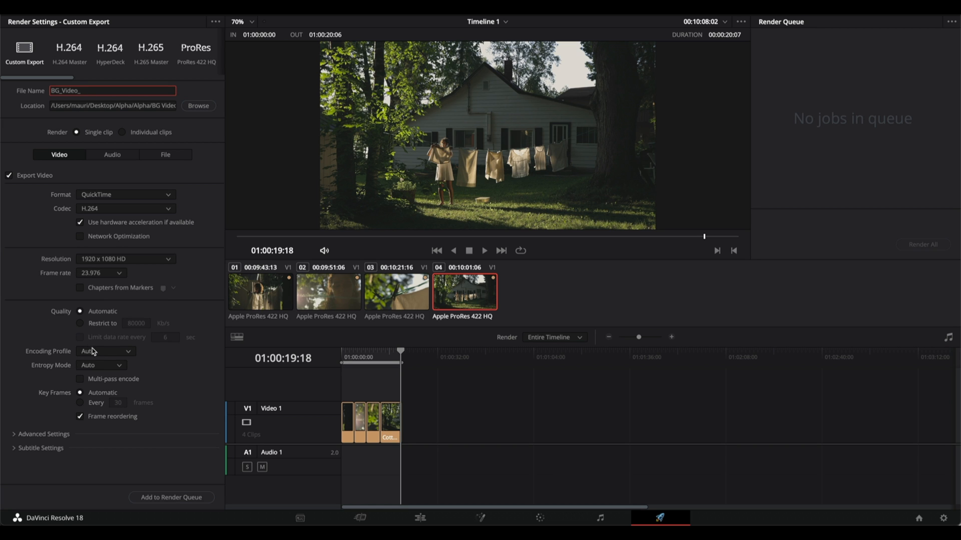
- Restrict the BG_Video bitrate to 2000 Kb/s and add it to the render queue
click(80, 322)
text(2000)
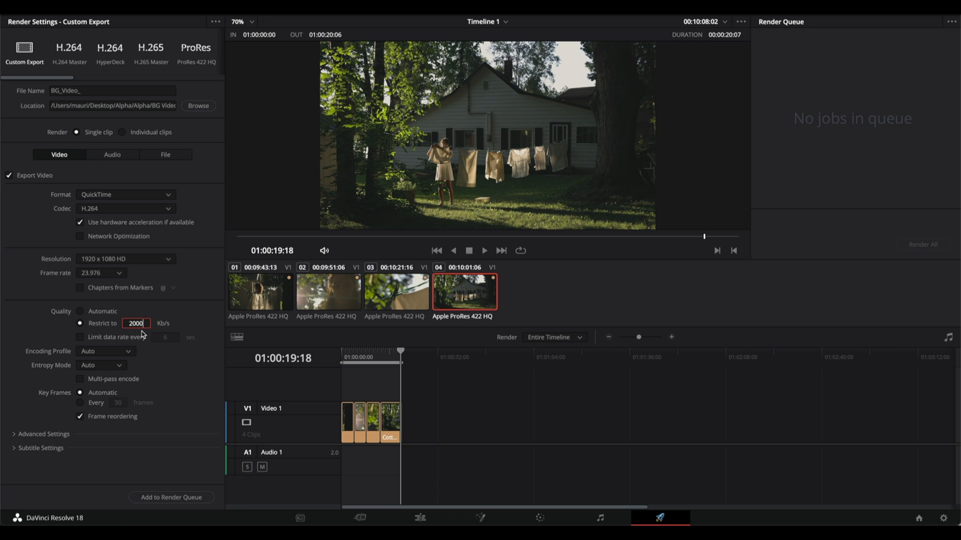
mouse_move(161, 213)
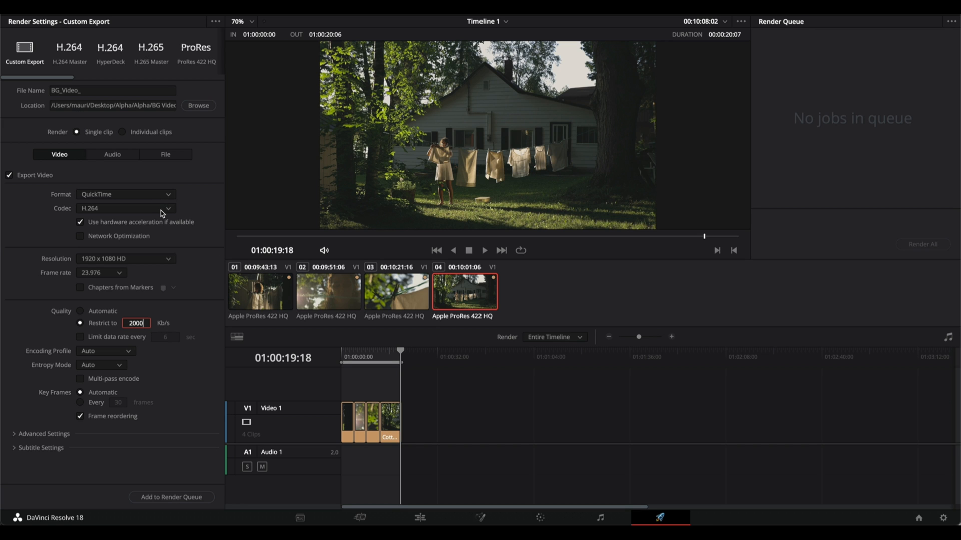
mouse_move(147, 333)
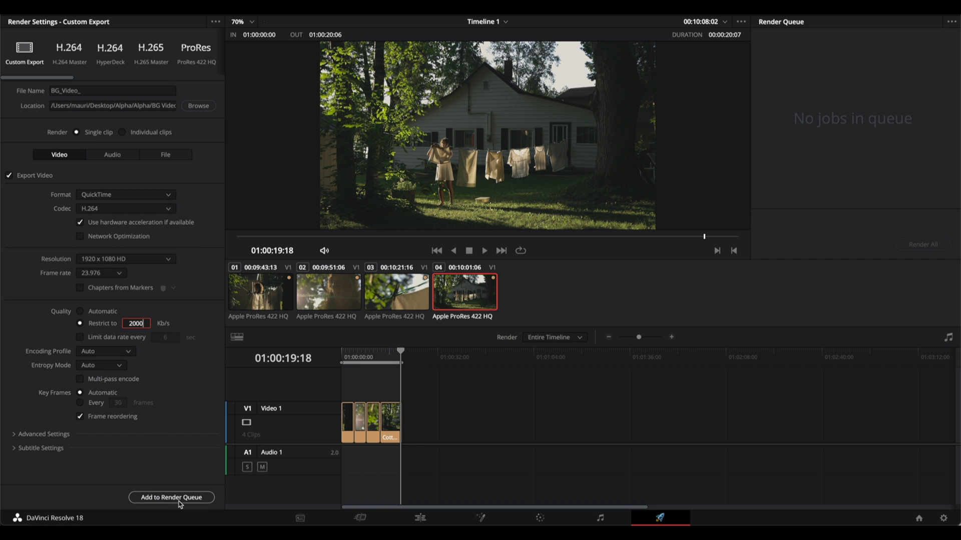
click(172, 497)
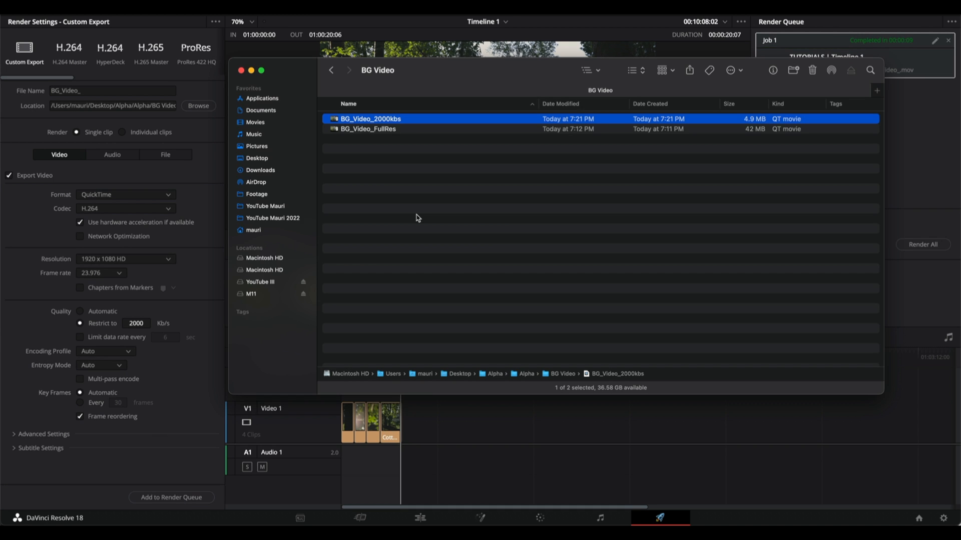
mouse_move(676, 207)
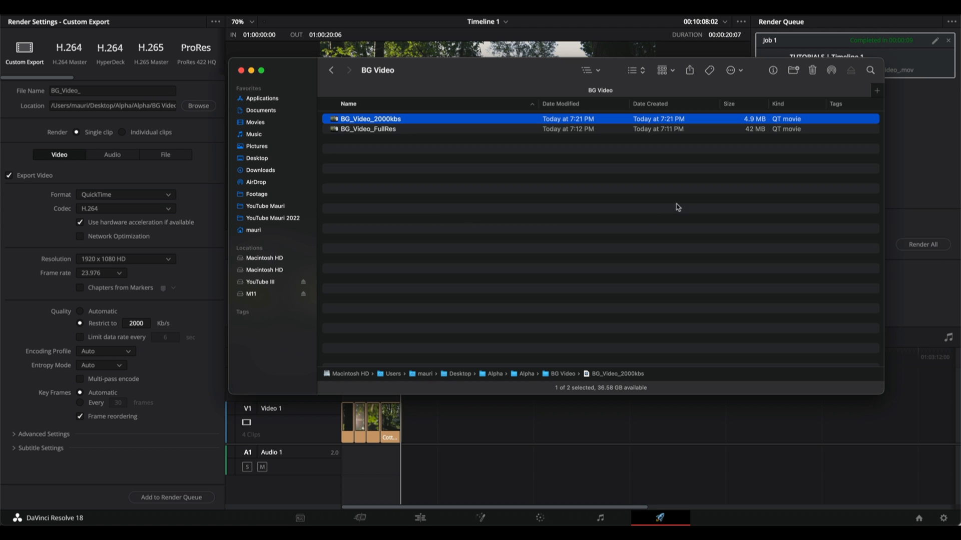
- Compare BG_Video_FullRes (42 MB) with the BG_Video_2000kbs render (4.9 MB) in Finder
click(369, 129)
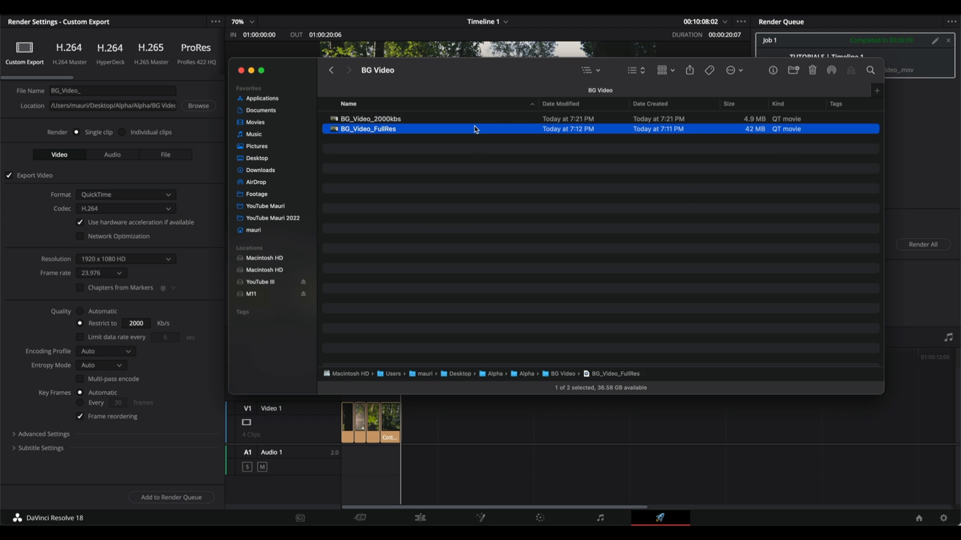
mouse_move(725, 145)
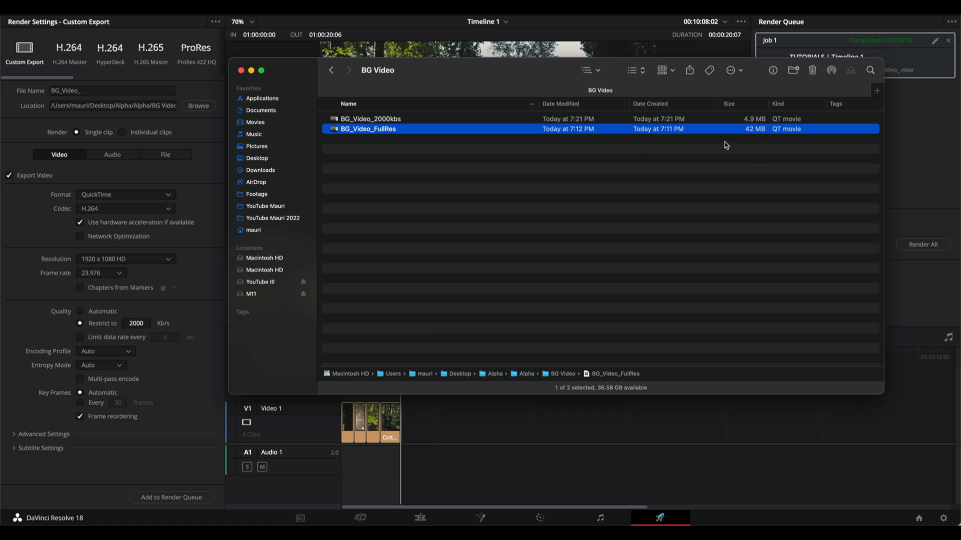
mouse_move(754, 139)
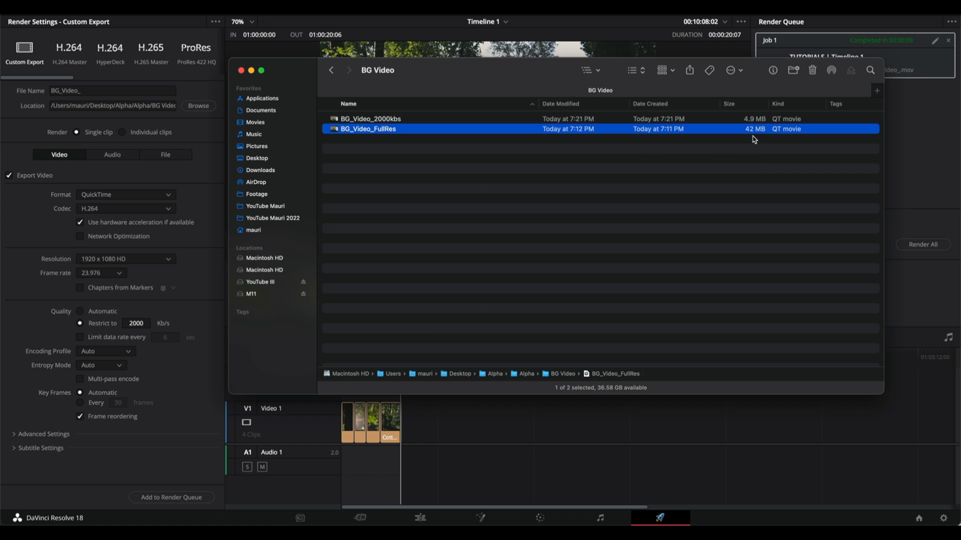
click(371, 118)
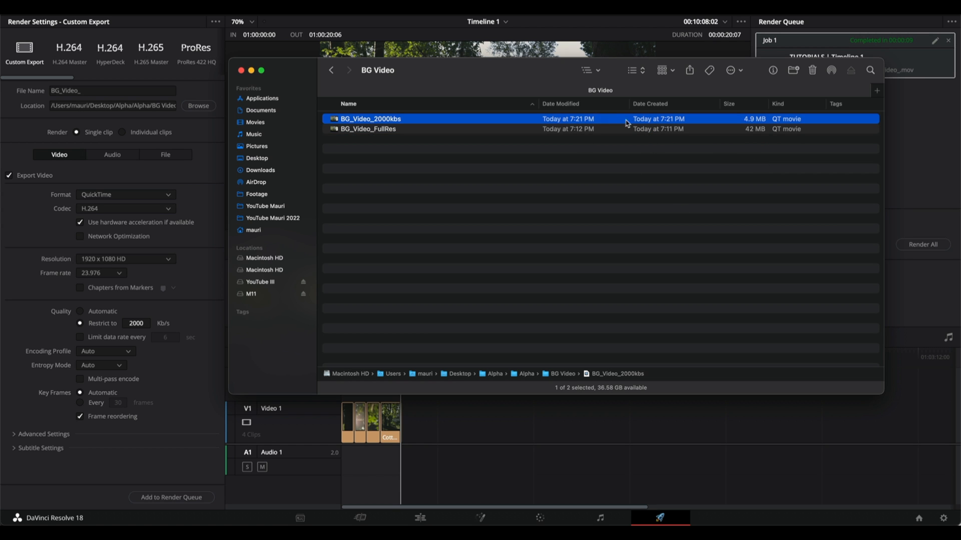
mouse_move(732, 125)
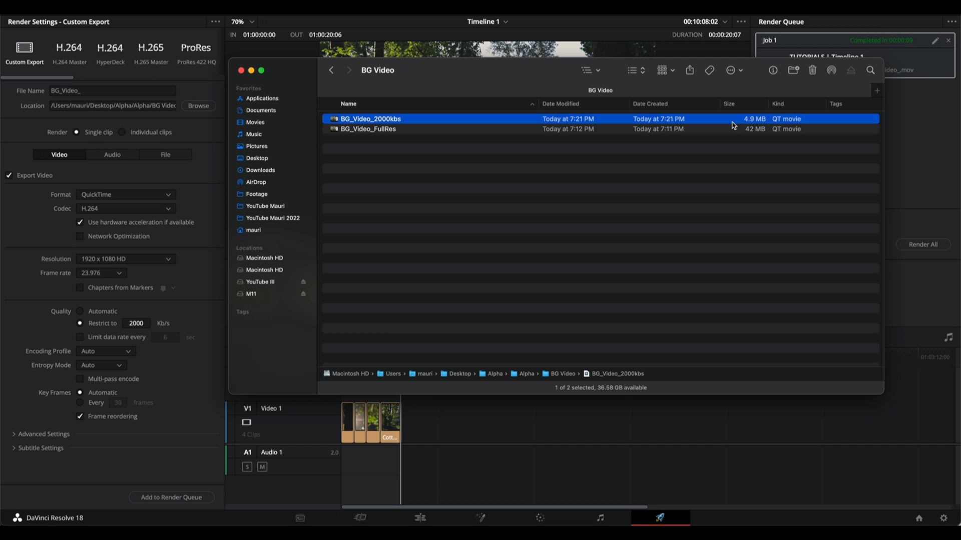
click(368, 129)
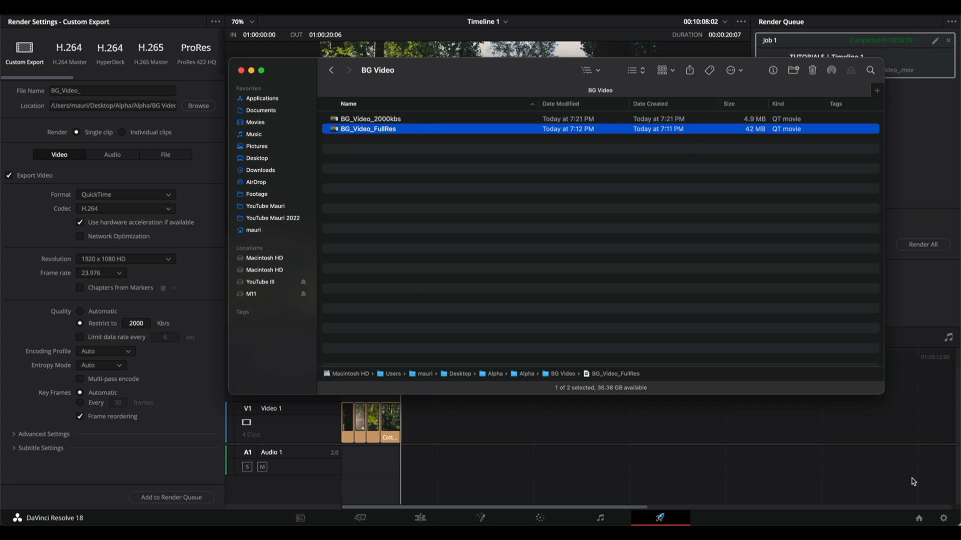